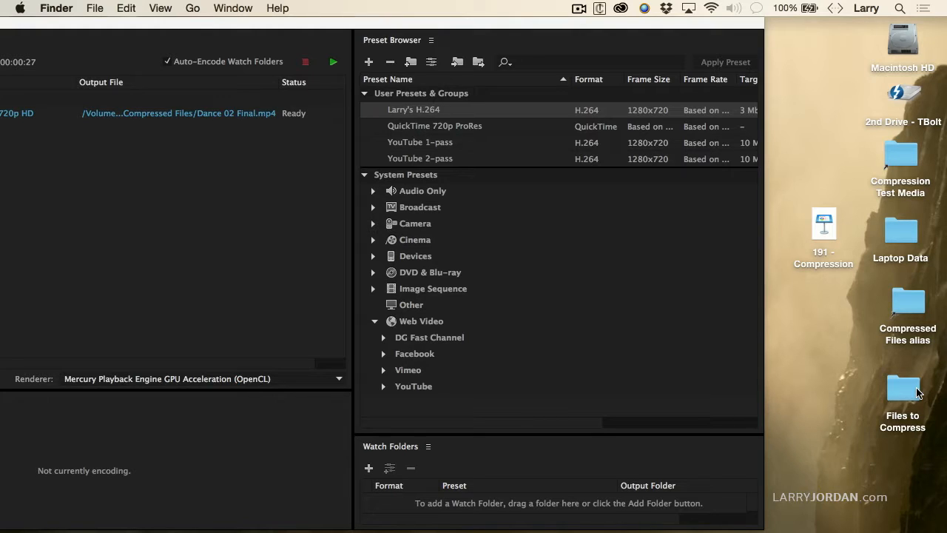
Step: Add the desktop Files to Compress folder as a new watch folder with the default H.264 output
double_click(902, 387)
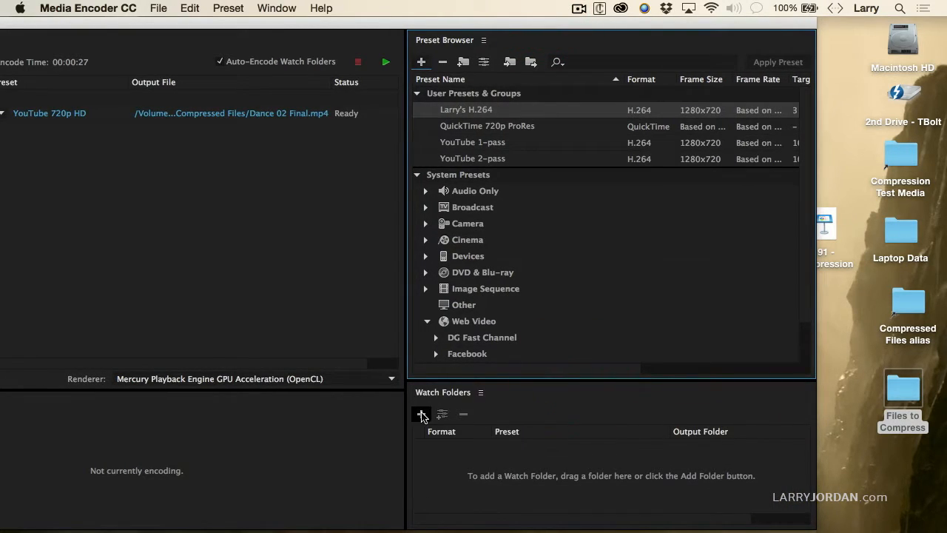
click(422, 415)
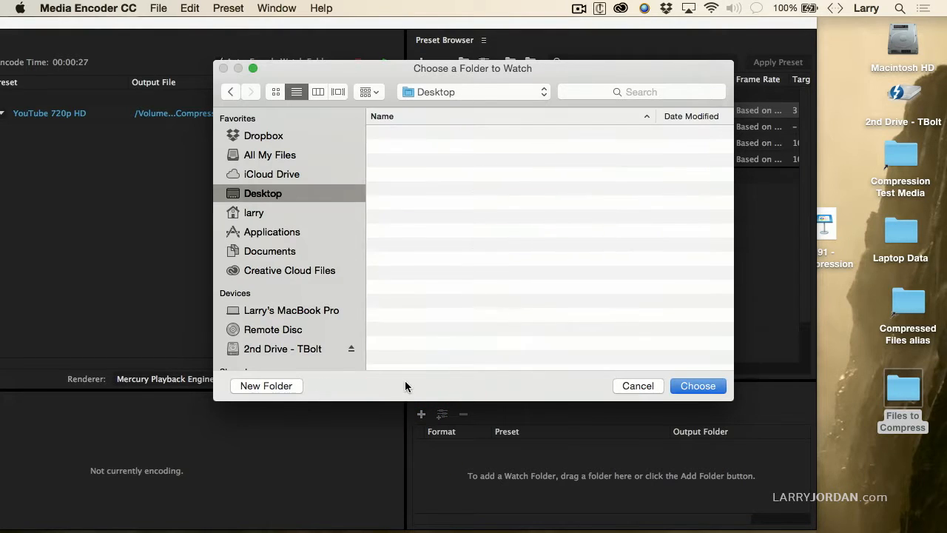
click(441, 174)
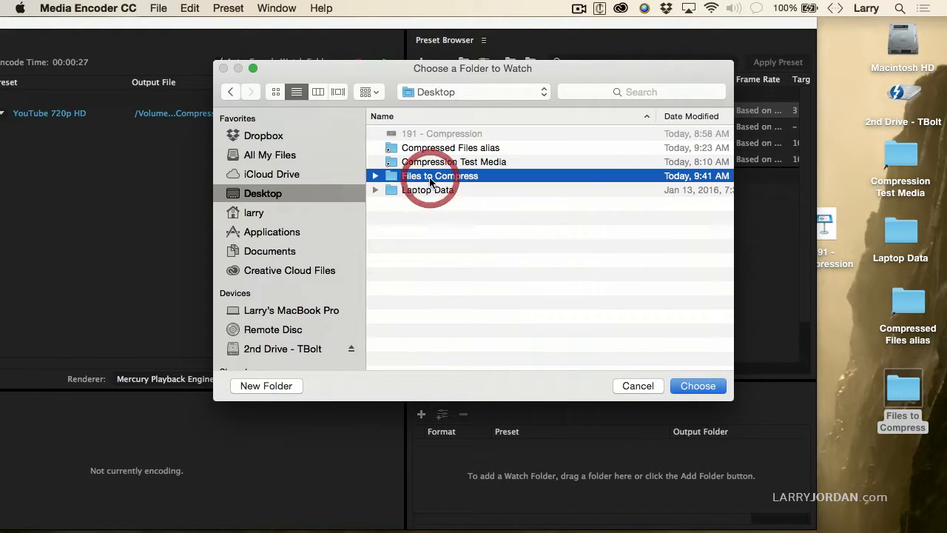
click(697, 385)
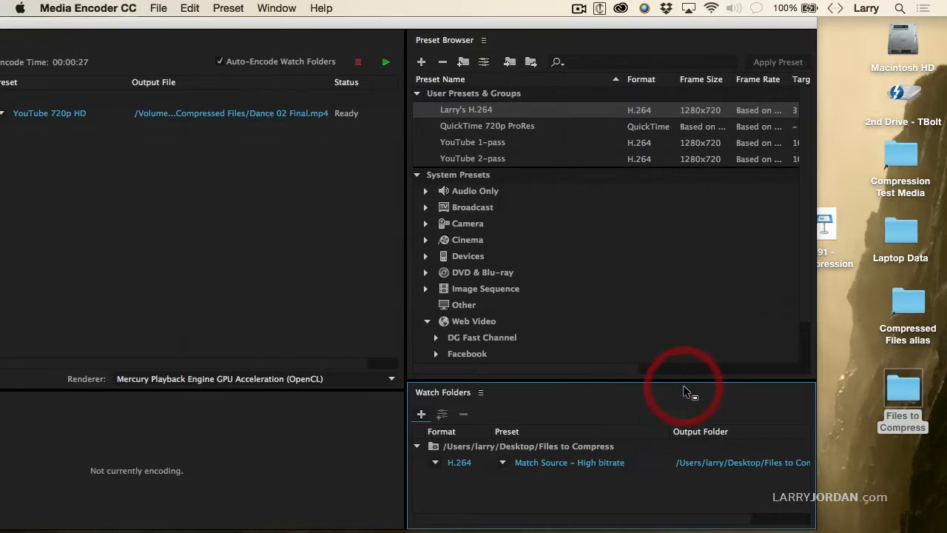
mouse_move(600, 421)
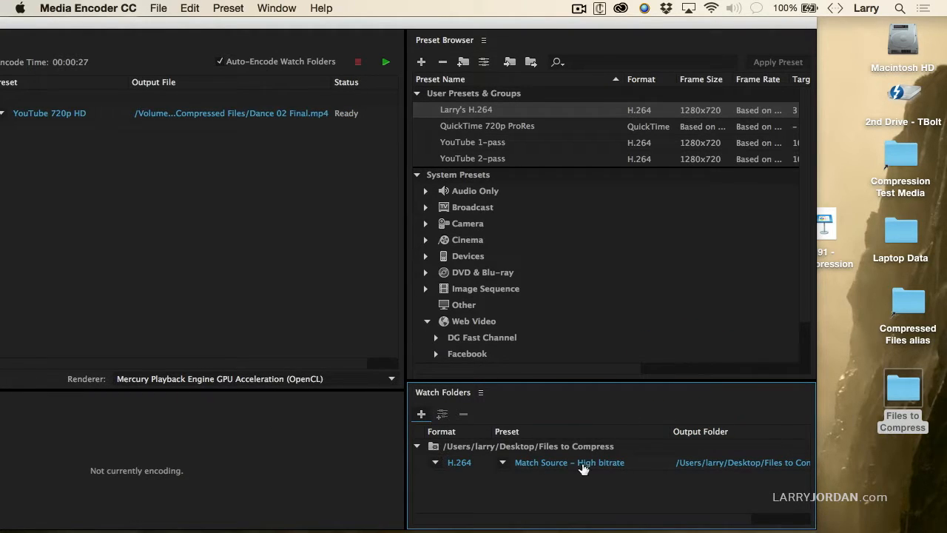
mouse_move(604, 475)
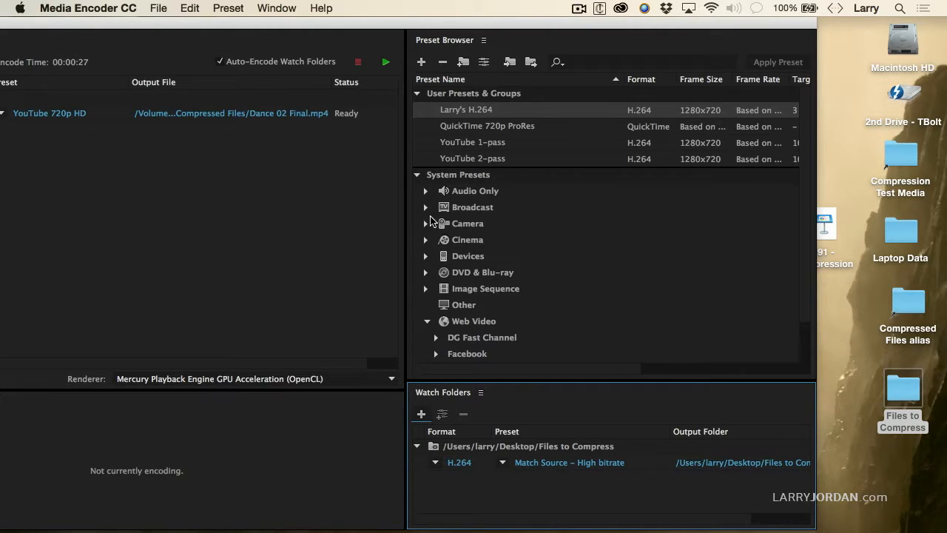
Step: Swap the watch folder's H.264 preset to the YouTube 1-pass user preset
click(472, 142)
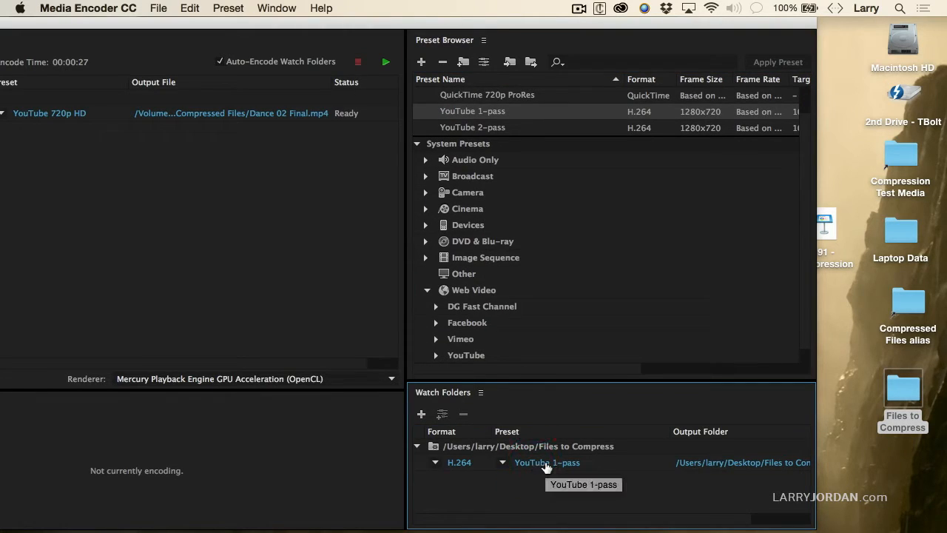
mouse_move(921, 406)
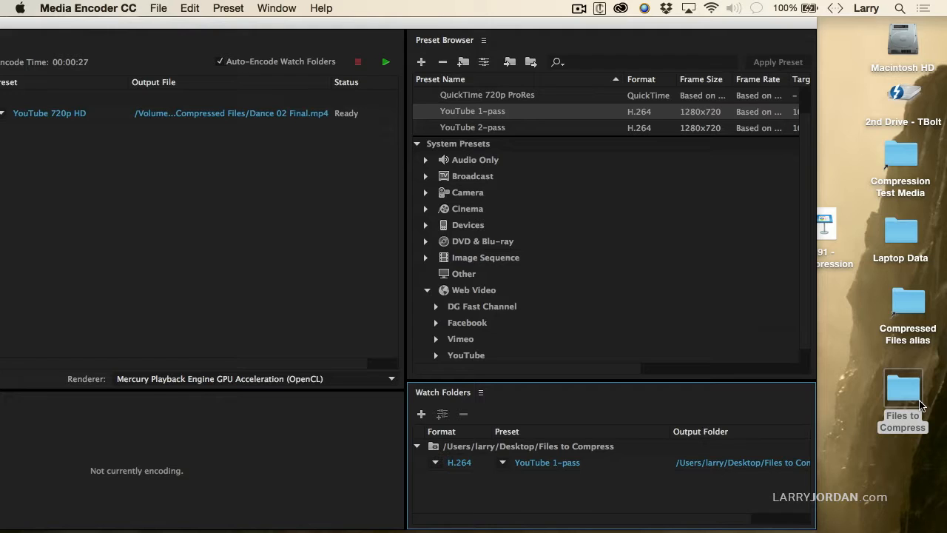
Step: Create YouTube and My Website subfolders inside the Files to Compress Output folder
double_click(902, 388)
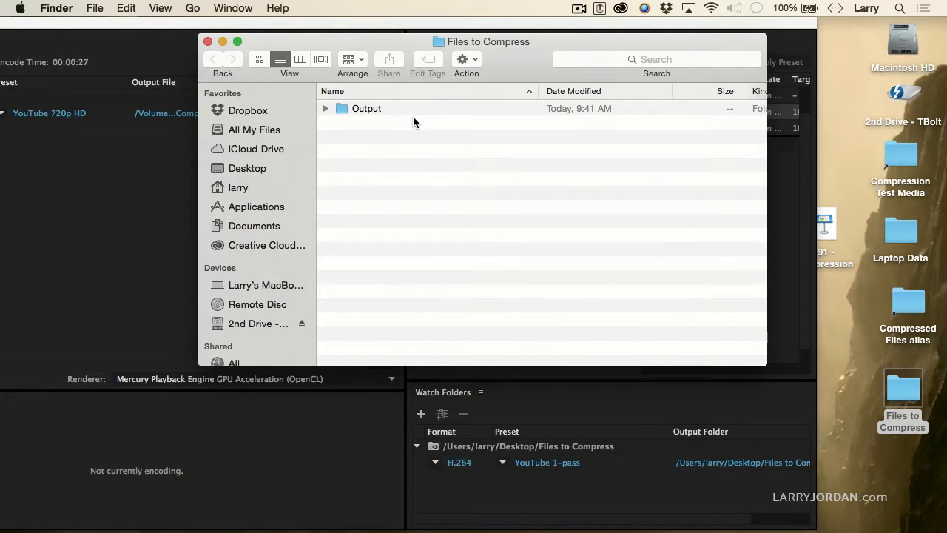
double_click(367, 108)
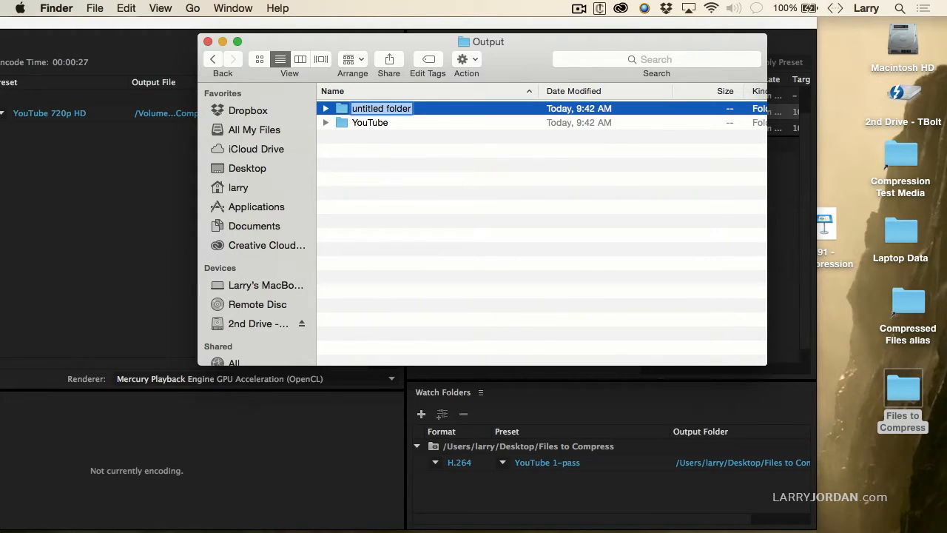
text(M)
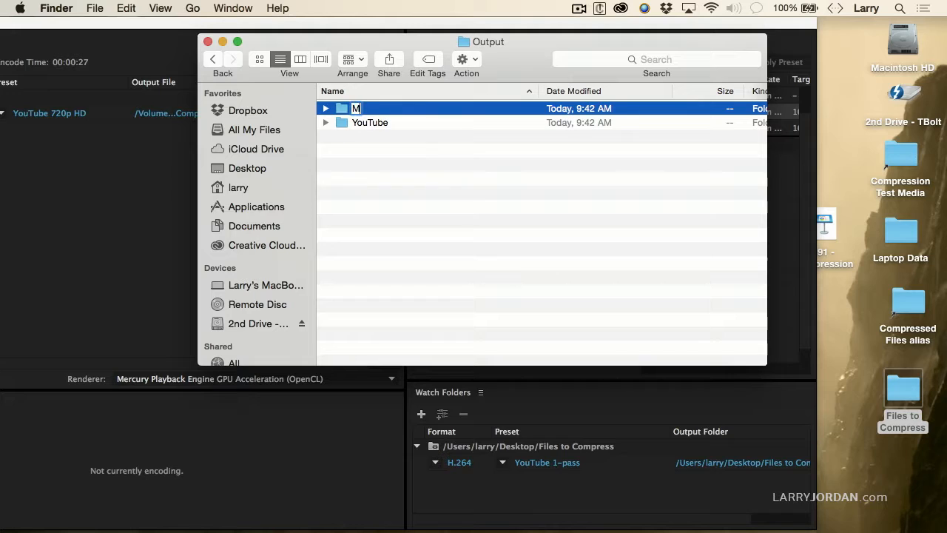
text(y Website)
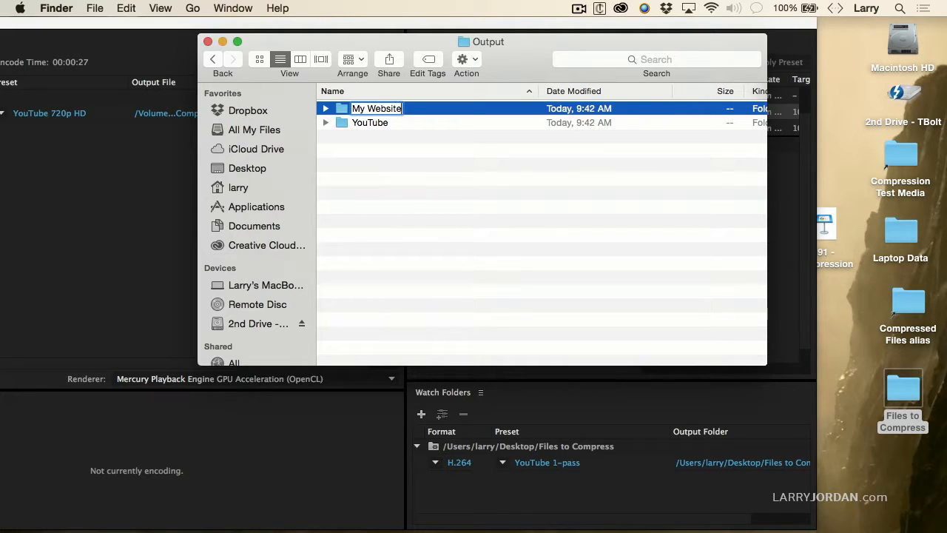
text(Face)
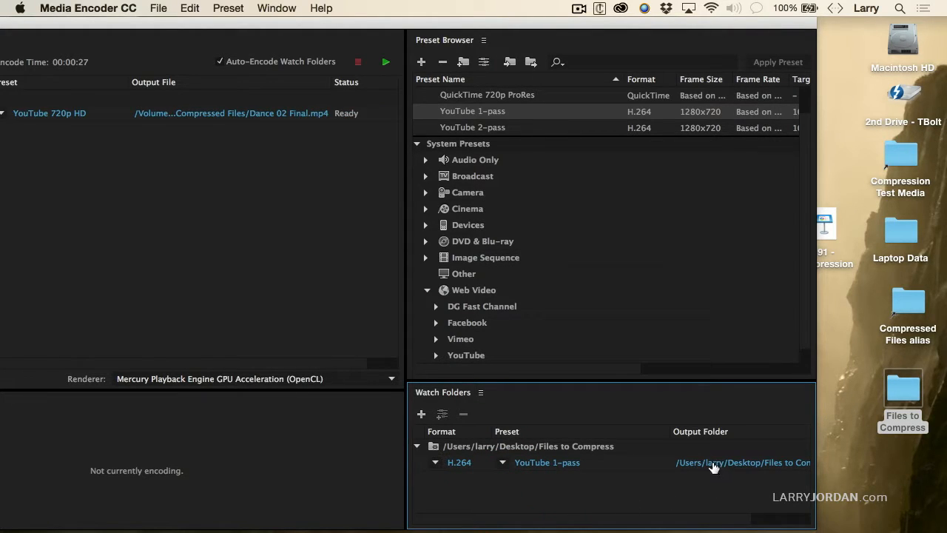
Step: Point the YouTube 1-pass output to the Output/YouTube folder
click(743, 462)
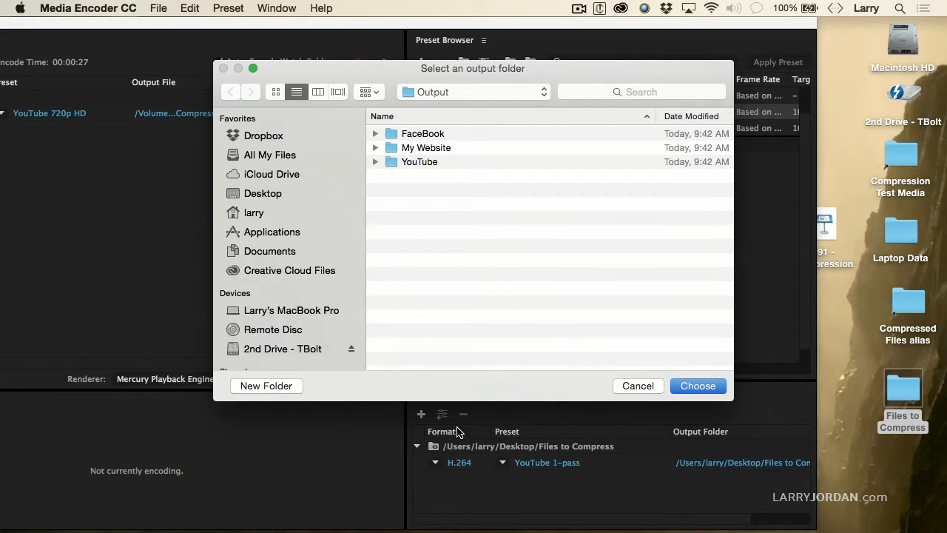
click(421, 161)
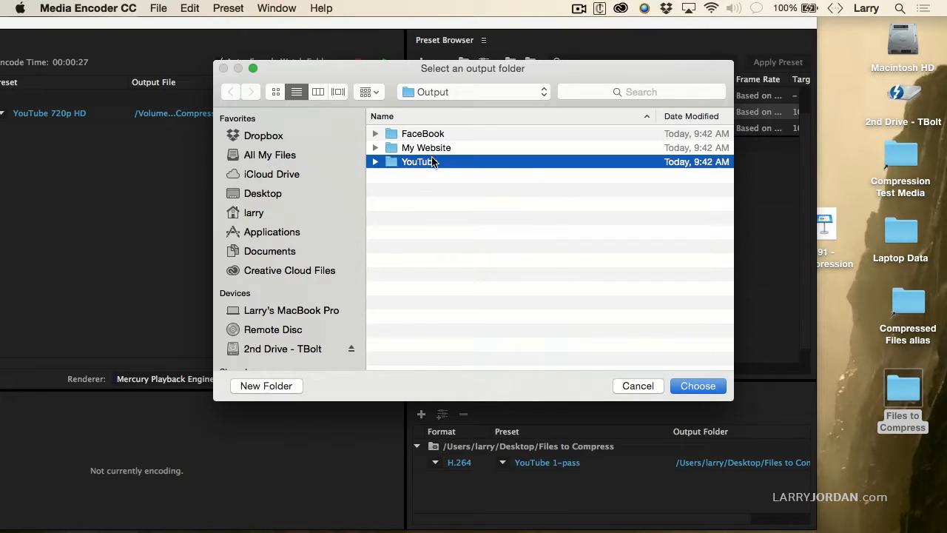
click(697, 385)
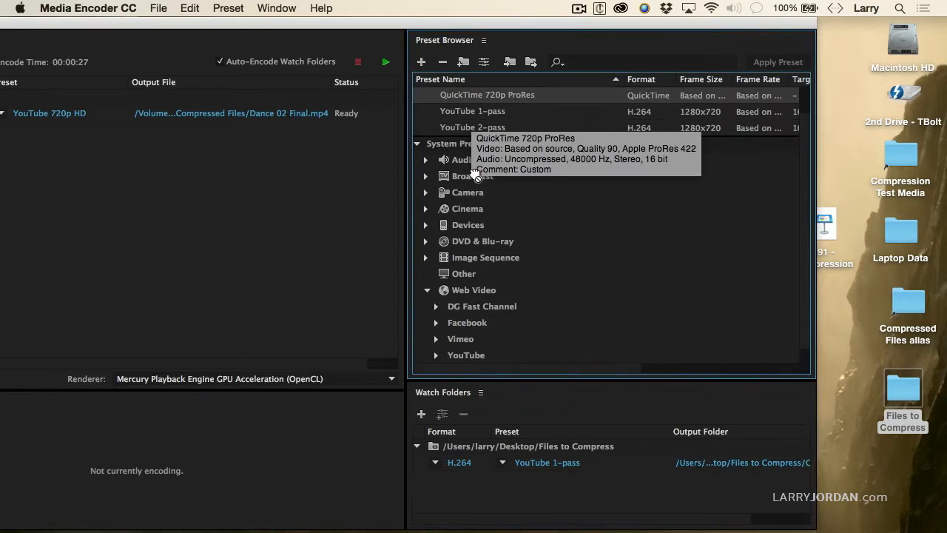
Step: Add a QuickTime 720p ProRes output saving into the My Website folder
click(528, 445)
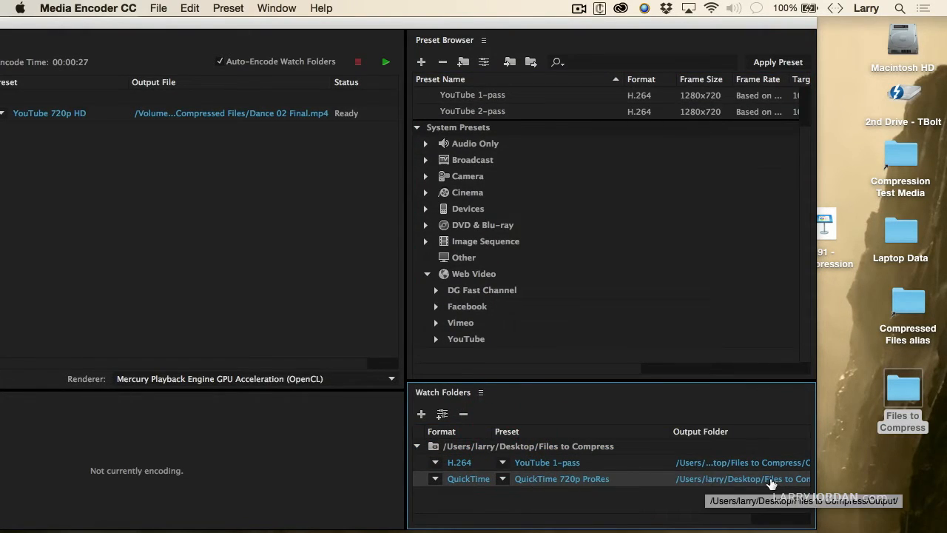
click(743, 478)
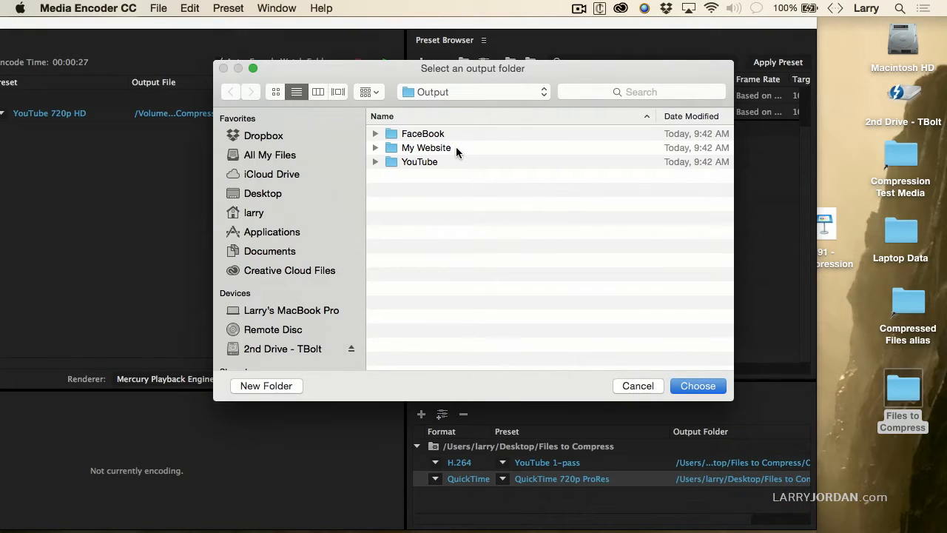
click(696, 385)
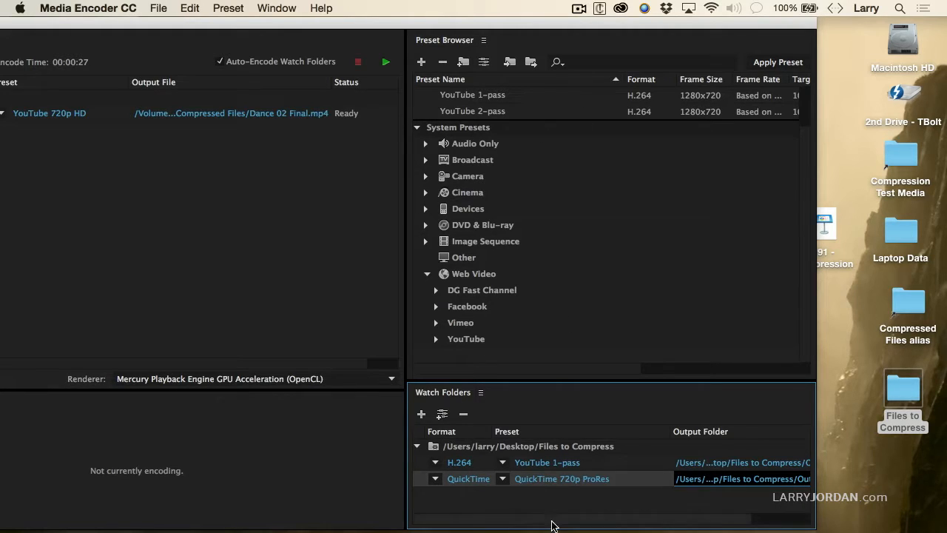
mouse_move(847, 418)
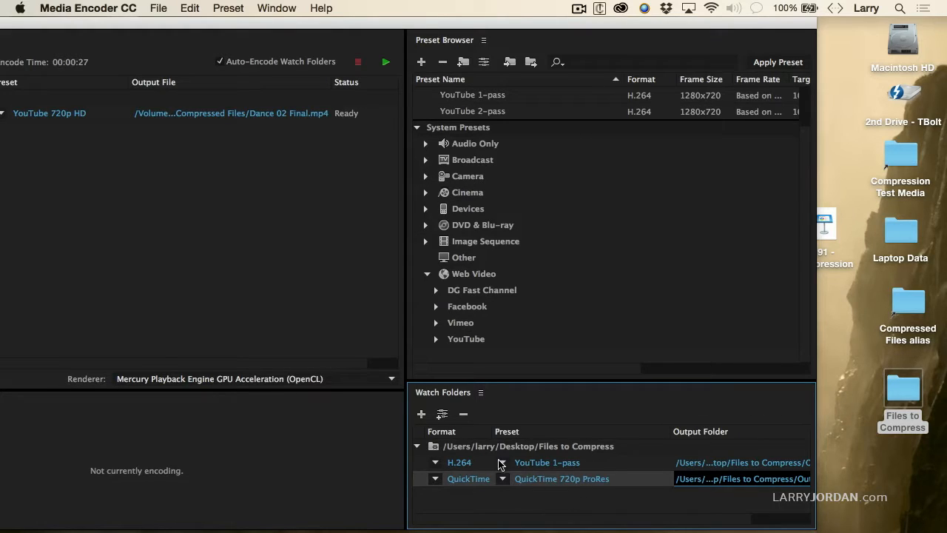
mouse_move(529, 485)
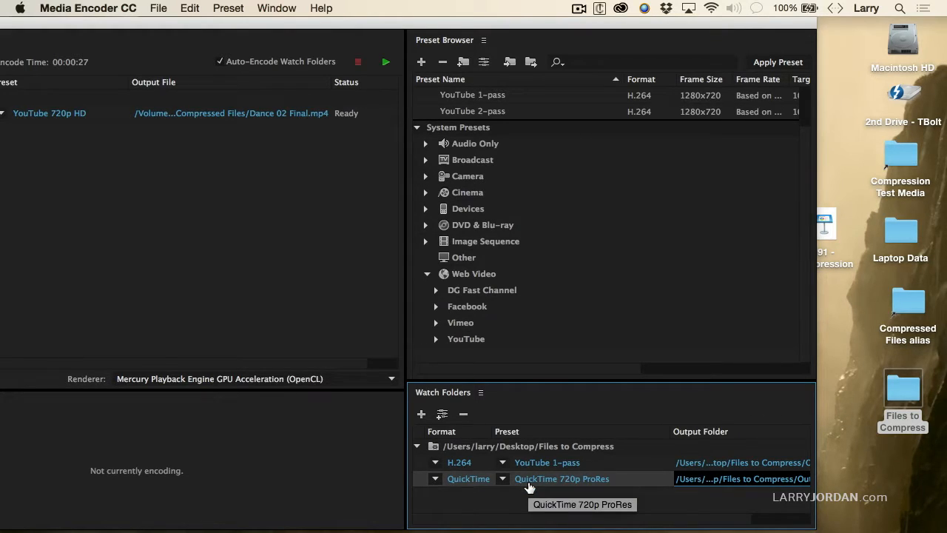
mouse_move(902, 381)
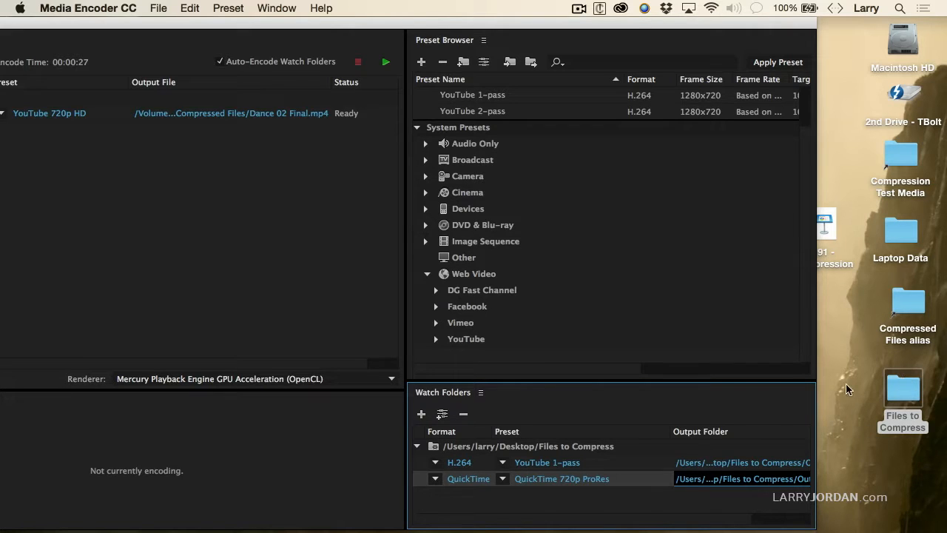
mouse_move(689, 42)
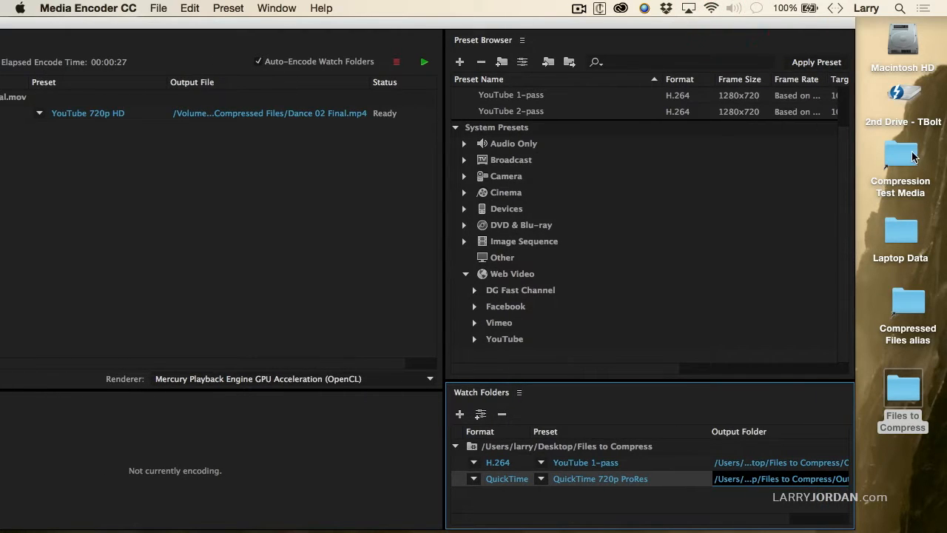
Step: Move Dance 03 Final.mov from Compression Test Media into the Files to Compress watch folder
double_click(900, 152)
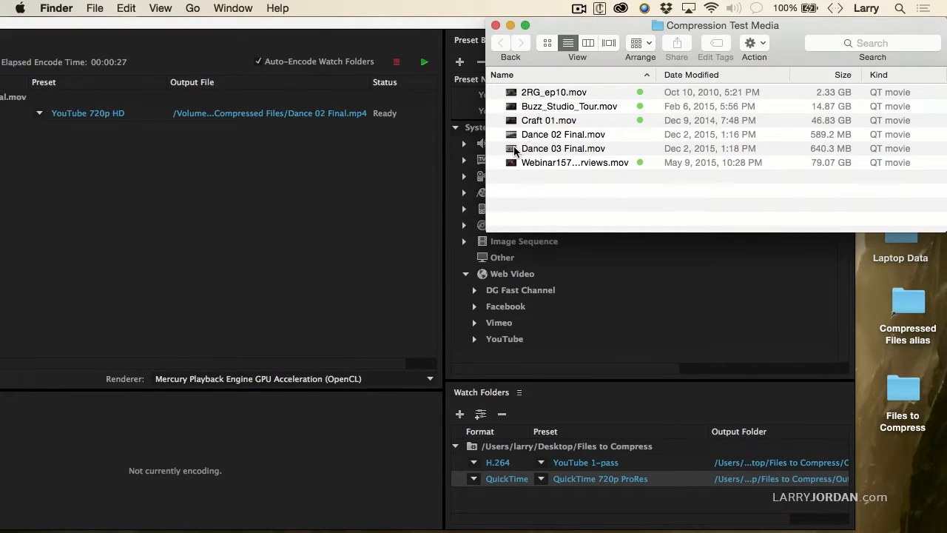
drag(562, 148, 902, 384)
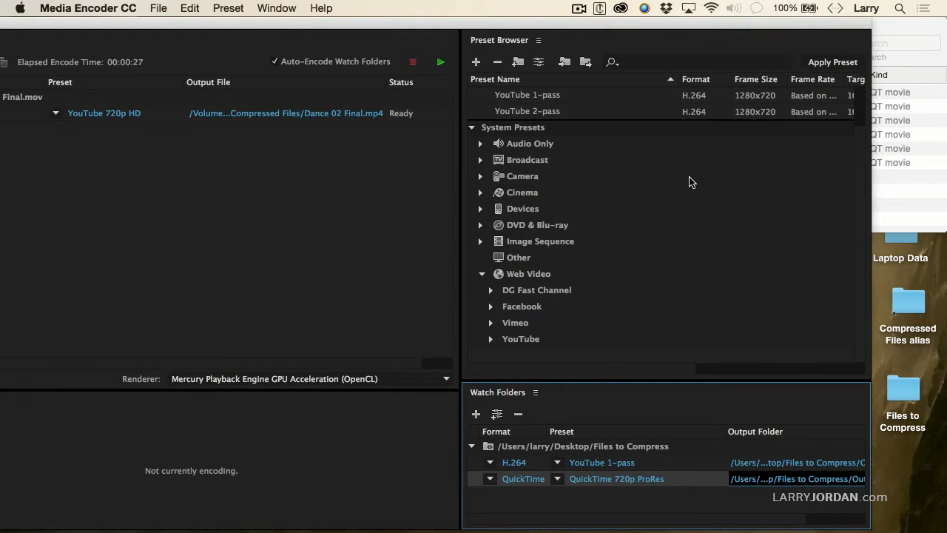
Step: Bring Media Encoder forward so the queue picks up Dance 03 Final.mov for both presets
click(522, 177)
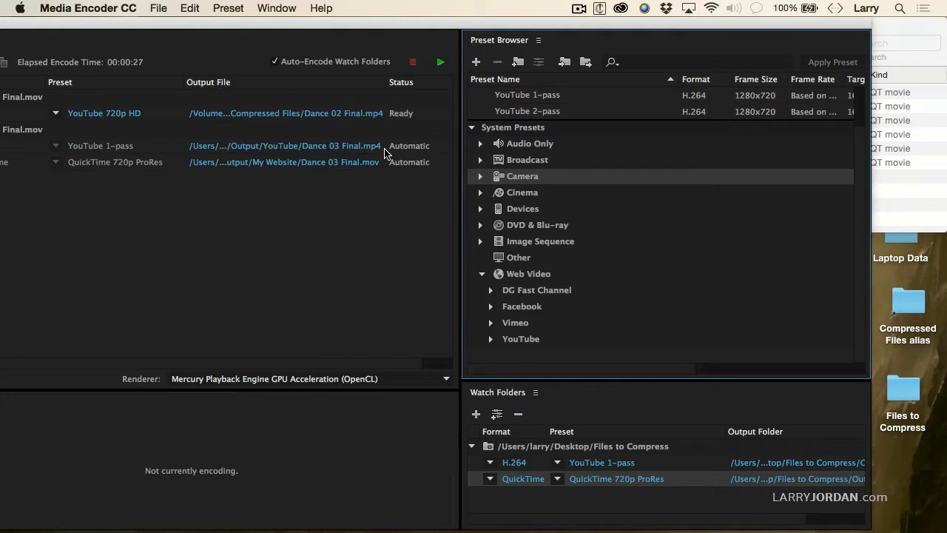
click(441, 62)
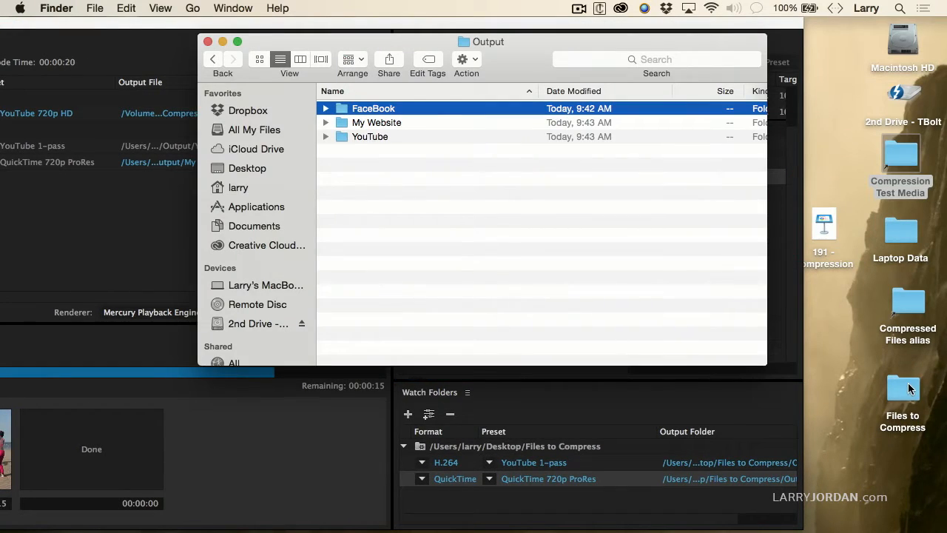
Step: Expand the YouTube and My Website folders to reveal the encoded Dance 03 Final files
click(370, 136)
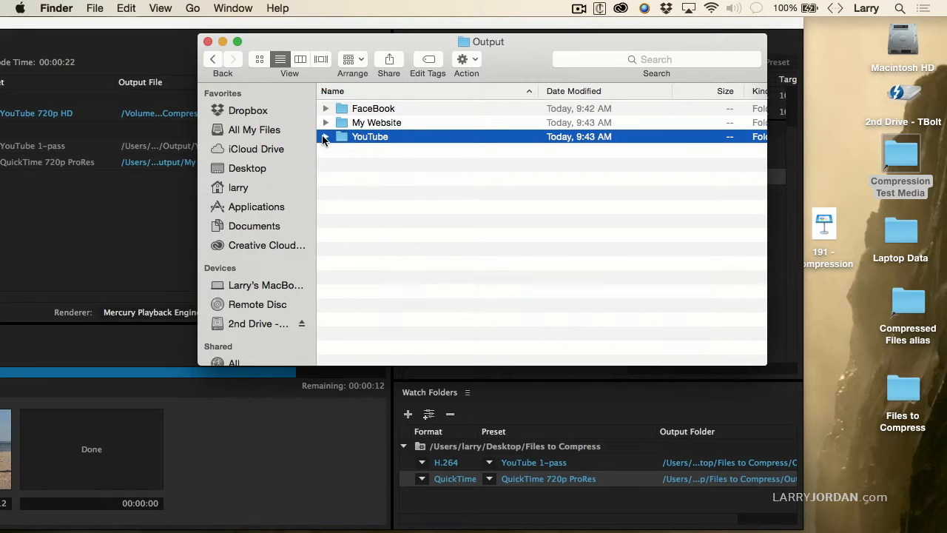
click(326, 136)
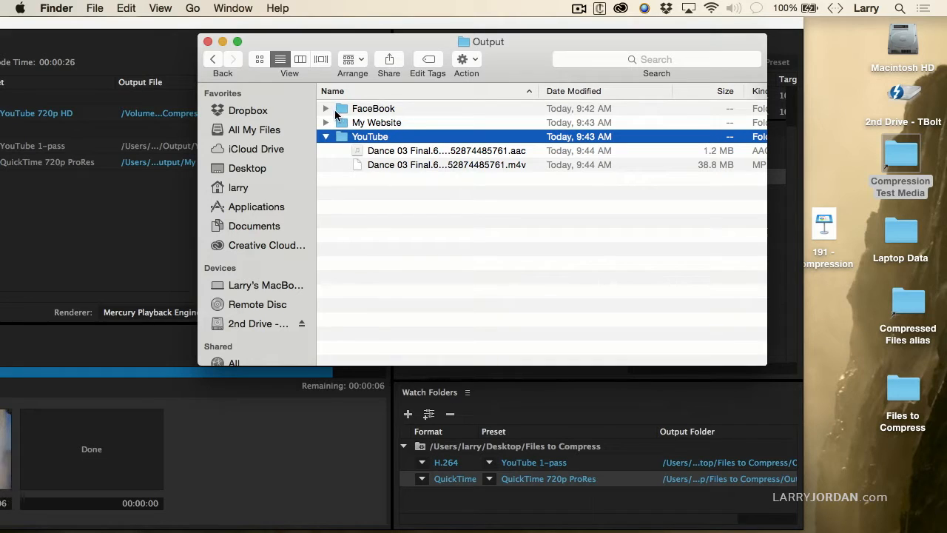
click(326, 121)
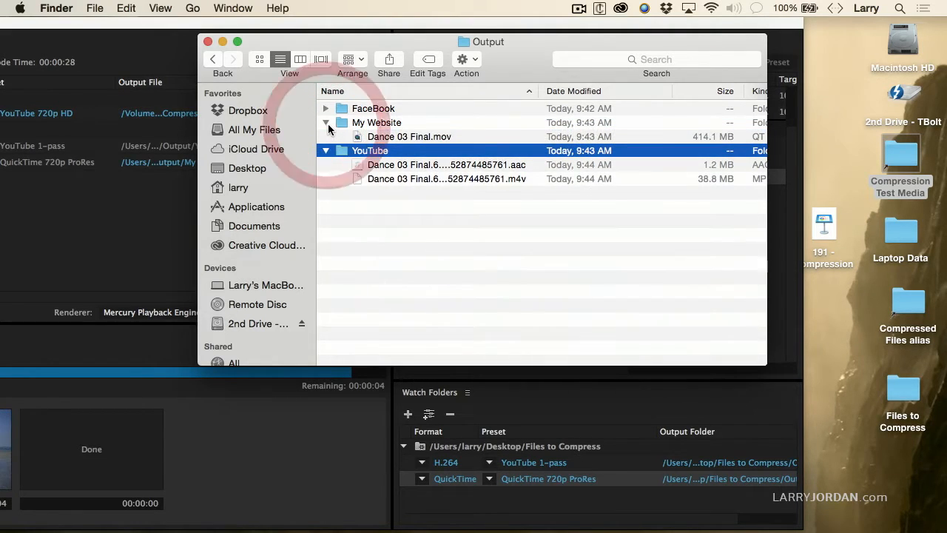